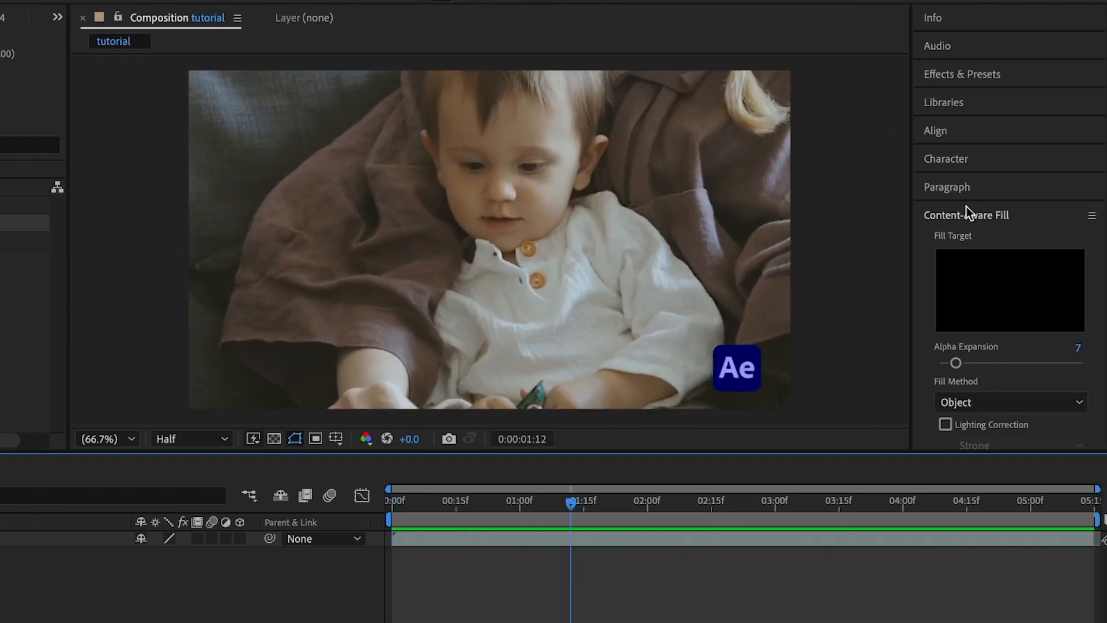
Show the Content-Aware Fill panel and draw a closed mask around the Ae logo on sample.mp4.
click(332, 7)
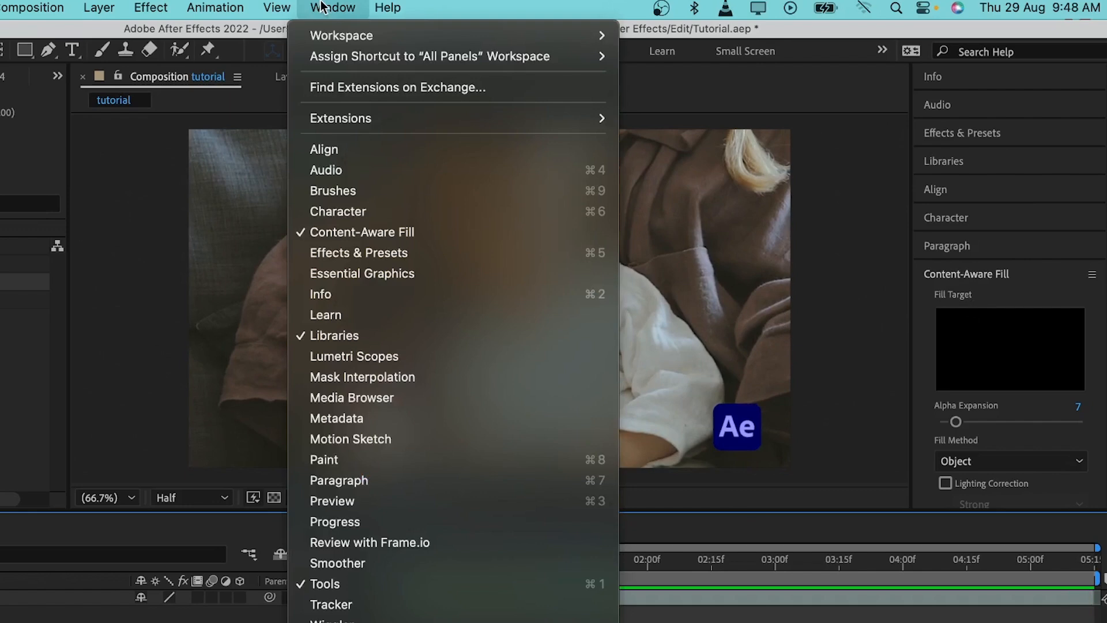
mouse_move(421, 190)
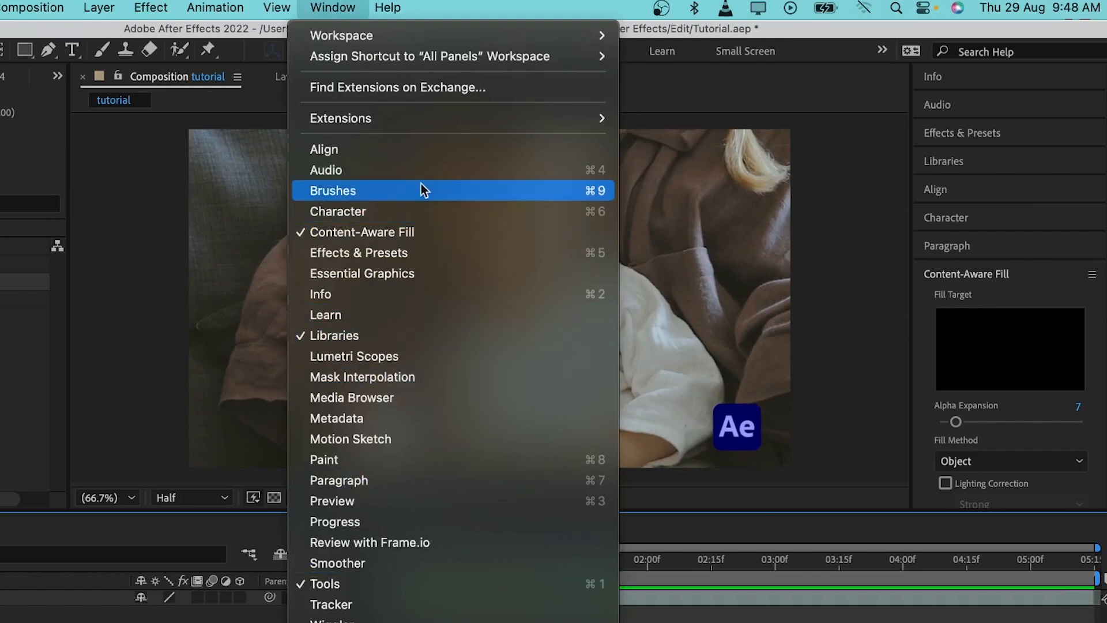
mouse_move(379, 232)
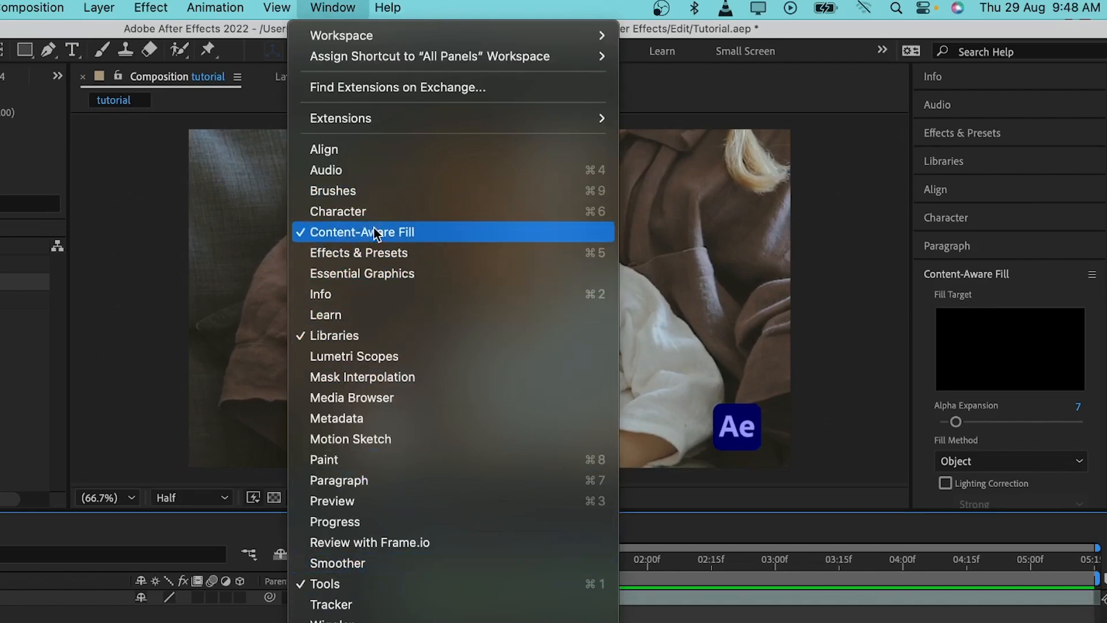
click(367, 232)
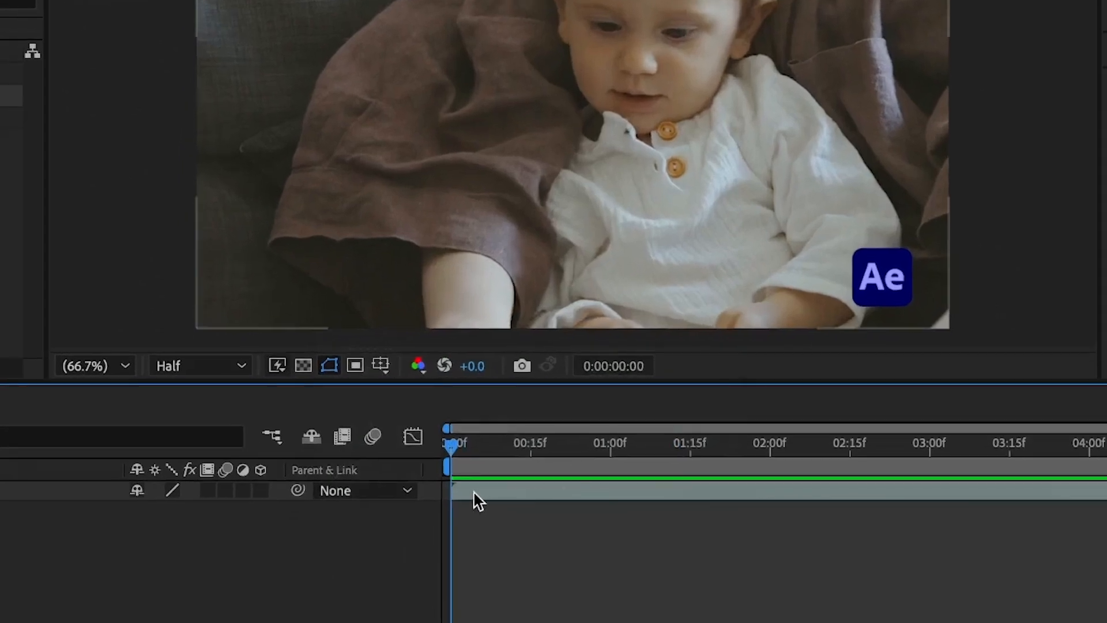
click(64, 490)
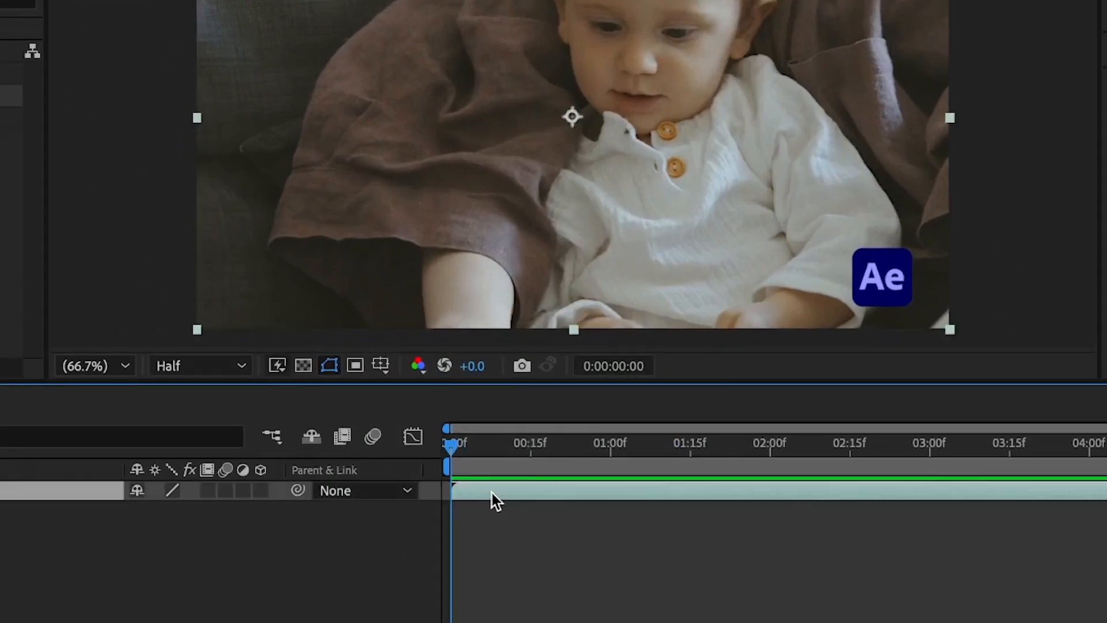
key(g)
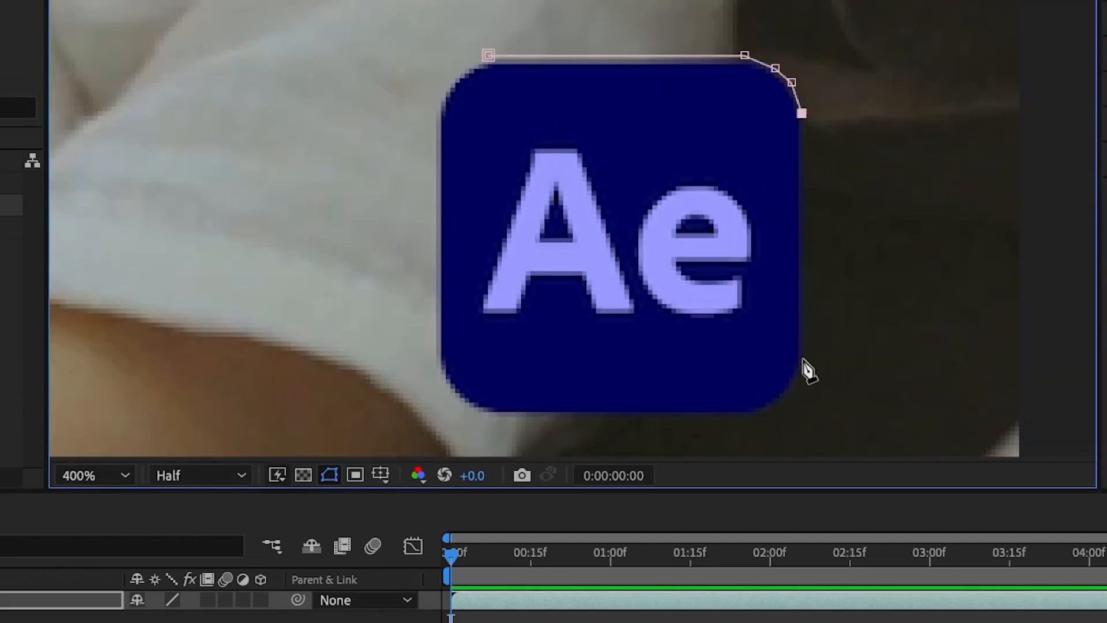
click(94, 475)
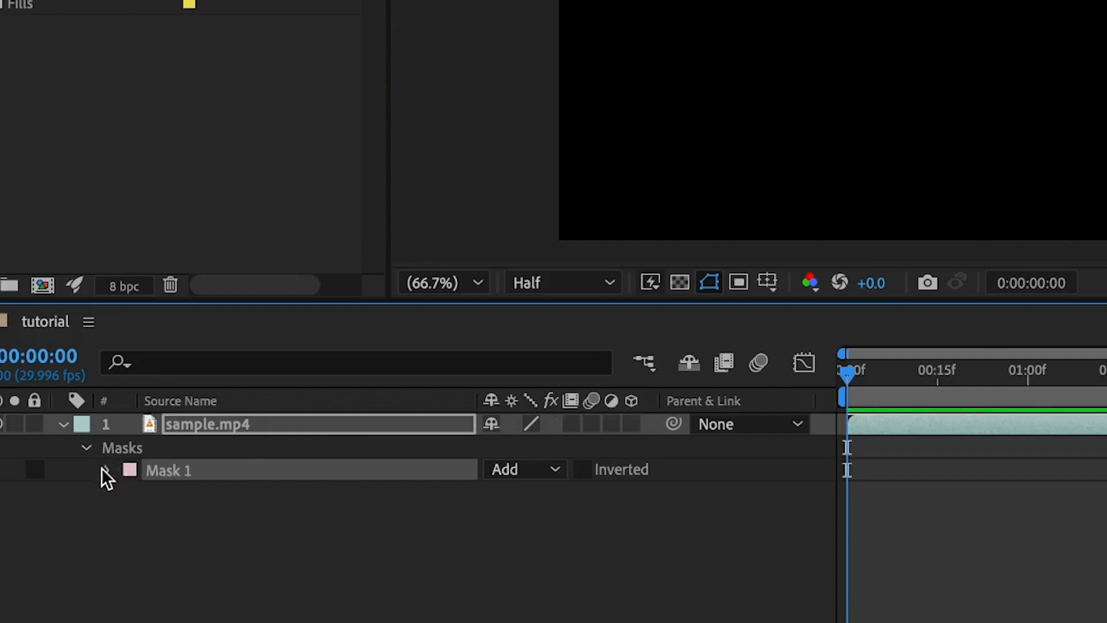
Give Mask 1 around the Ae logo a Mask Feather of 30 pixels.
click(109, 471)
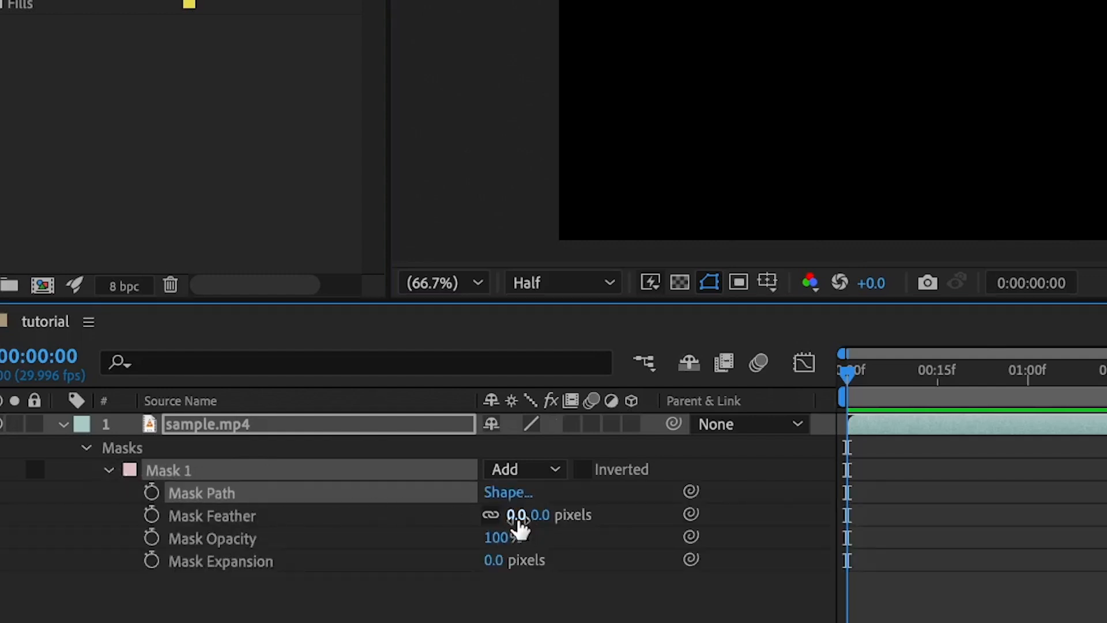
text(30)
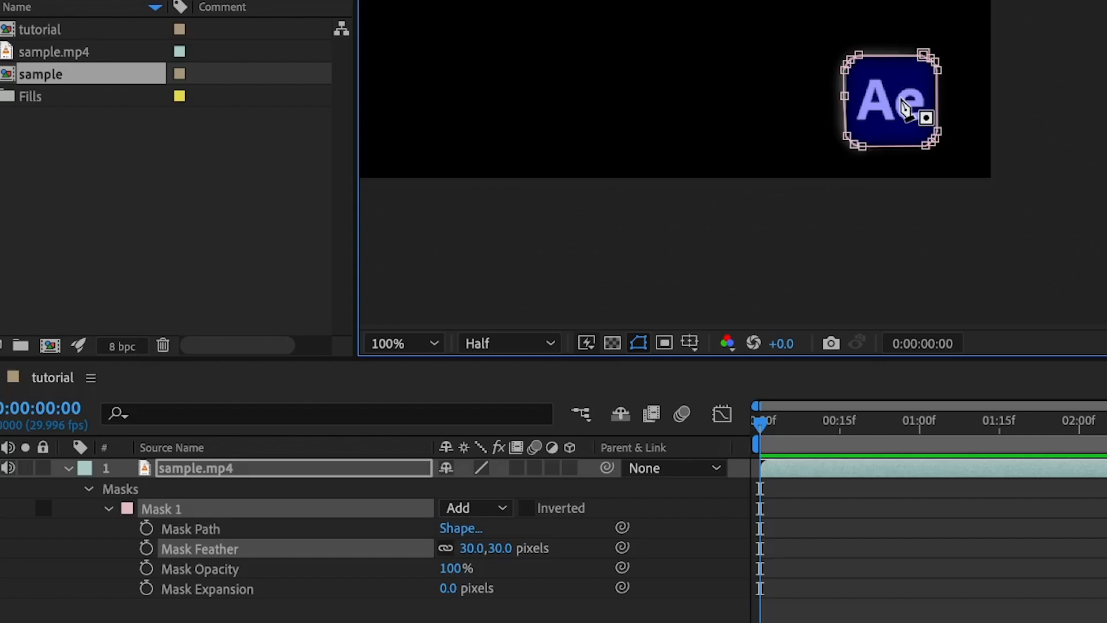
mouse_move(973, 105)
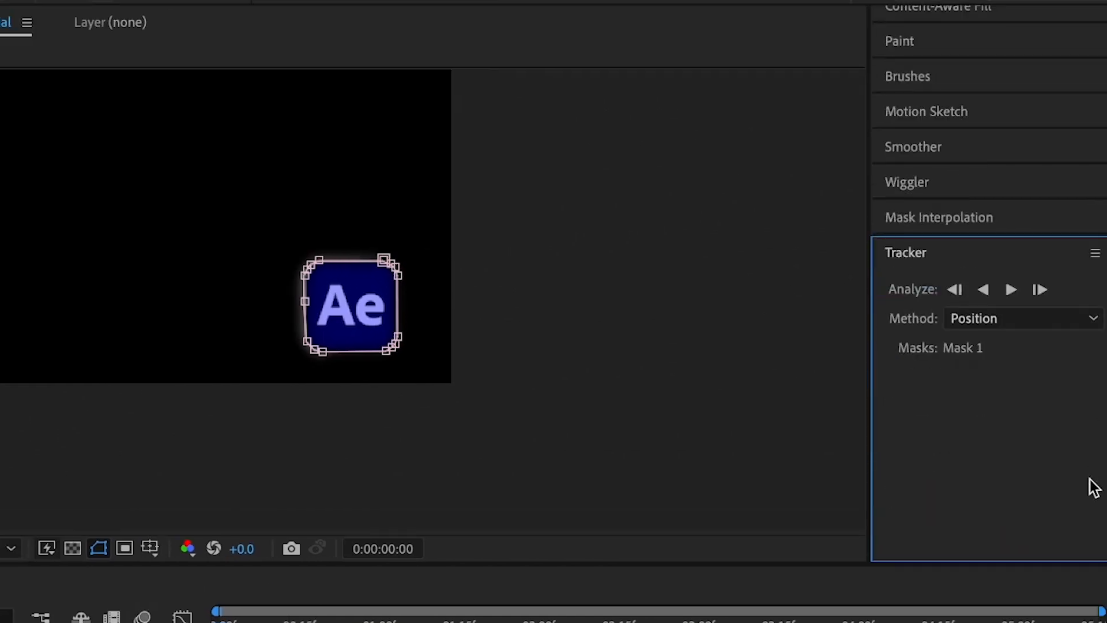
Open the Tracker Method list for Mask 1 to pick Position, Scale, Rotation & Skew.
click(1020, 317)
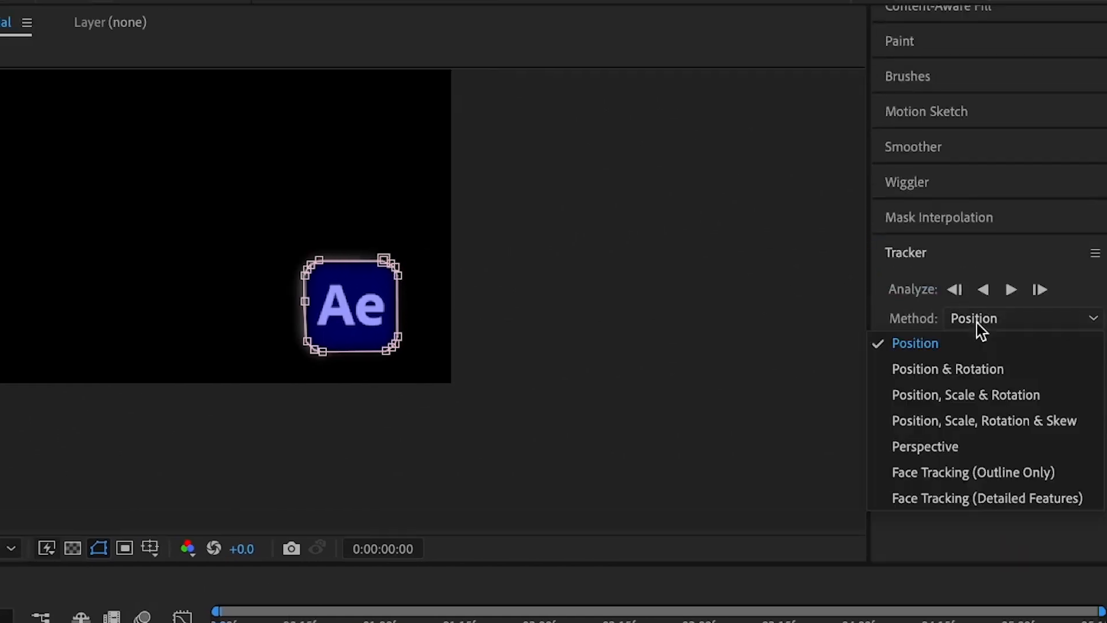
mouse_move(983, 420)
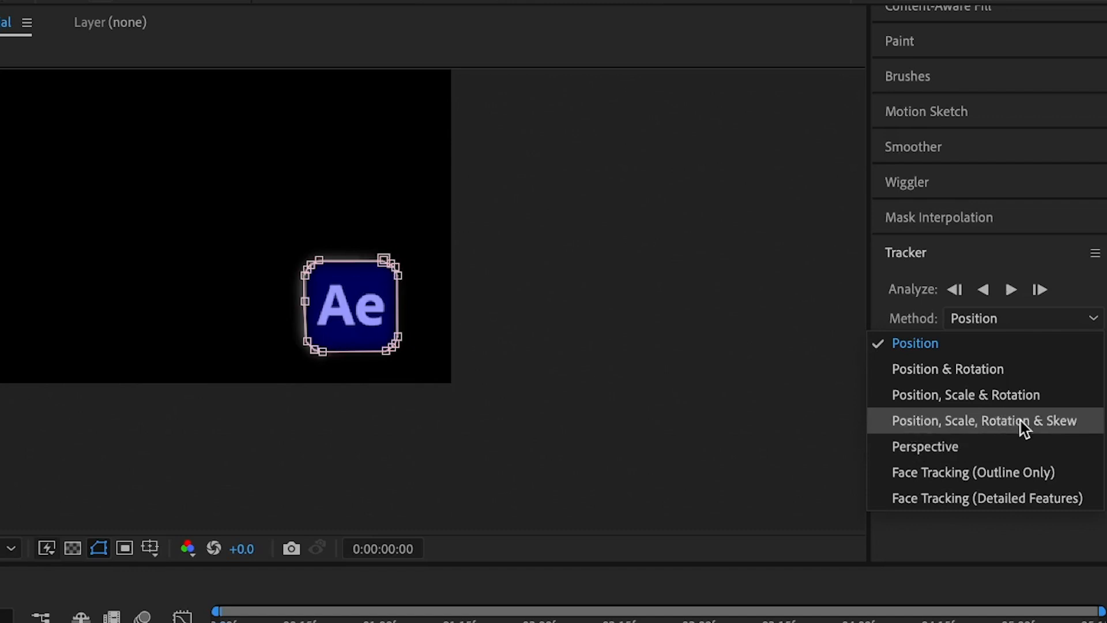
mouse_move(1050, 437)
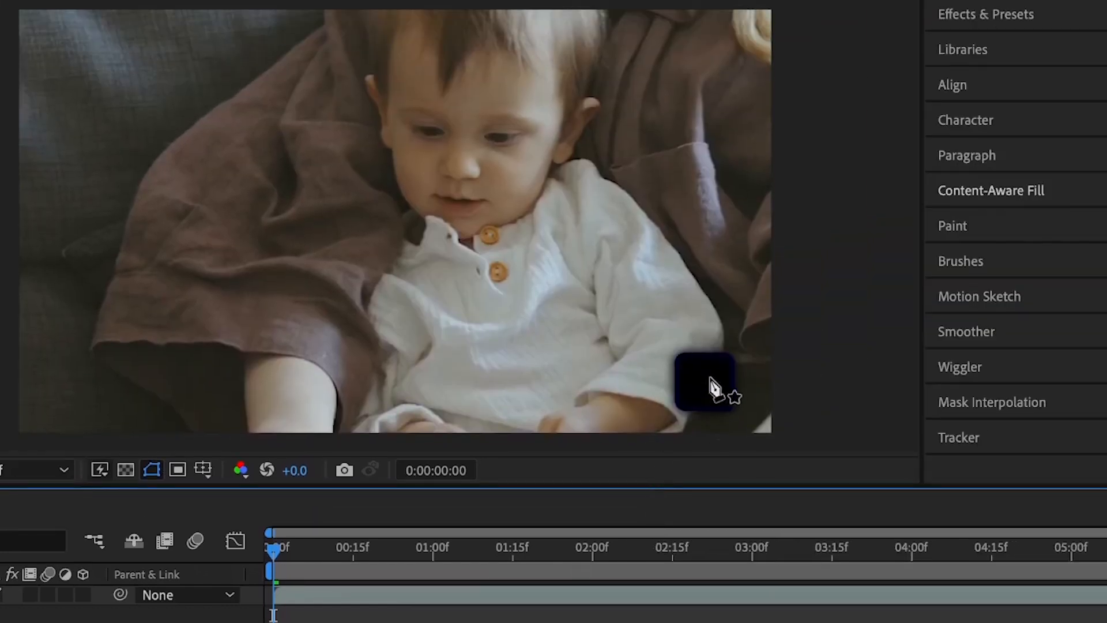
mouse_move(705, 359)
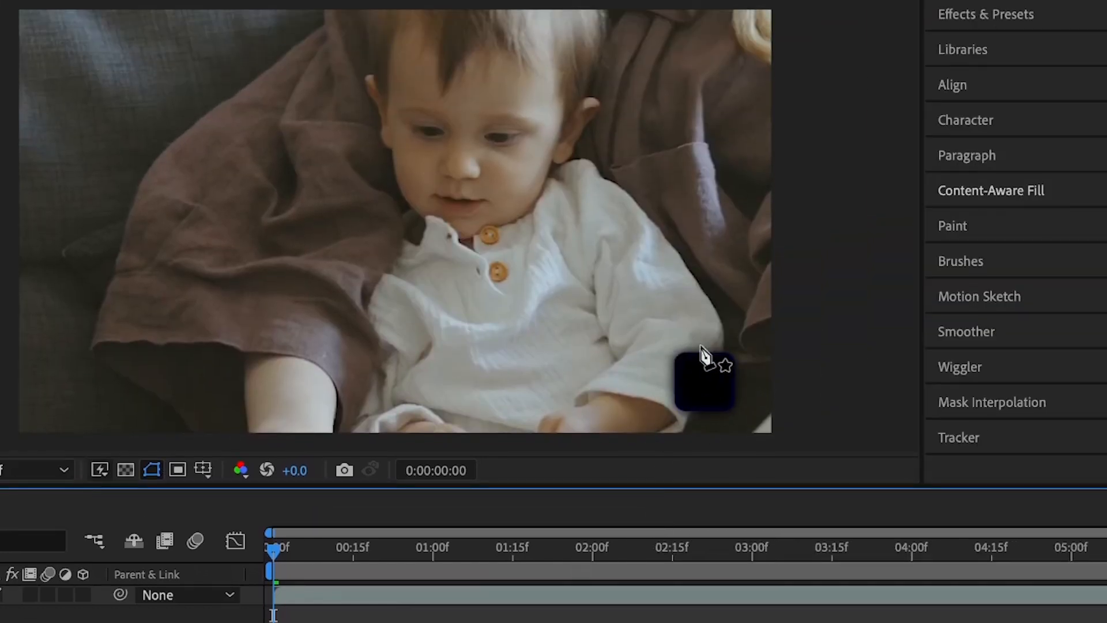
mouse_move(720, 381)
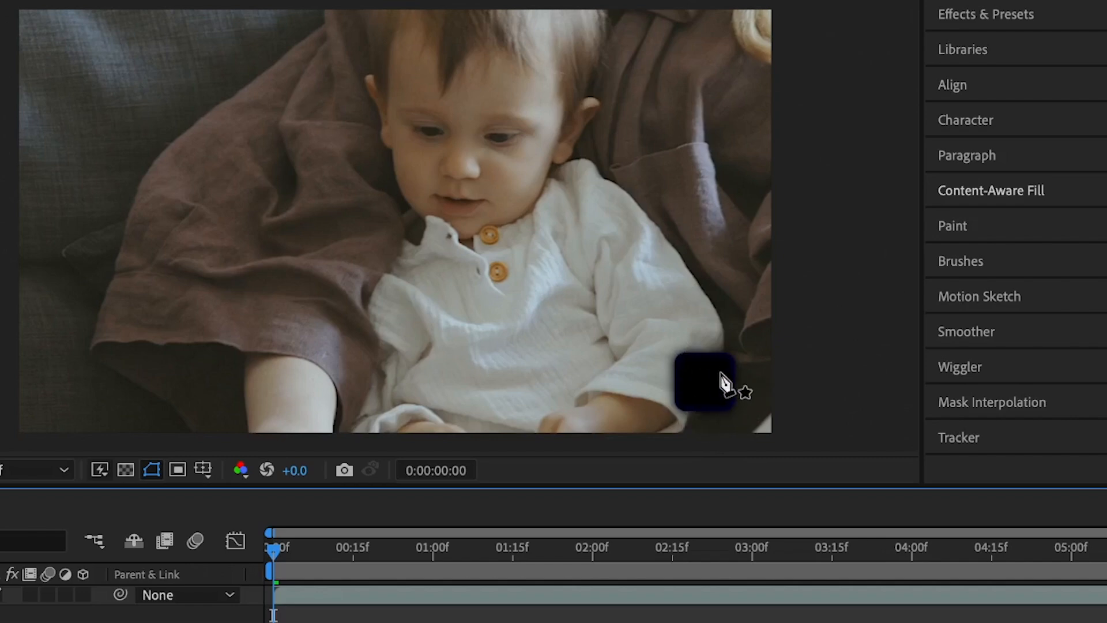
Set the logo mask to Subtract and generate the Content-Aware Fill layer.
click(991, 190)
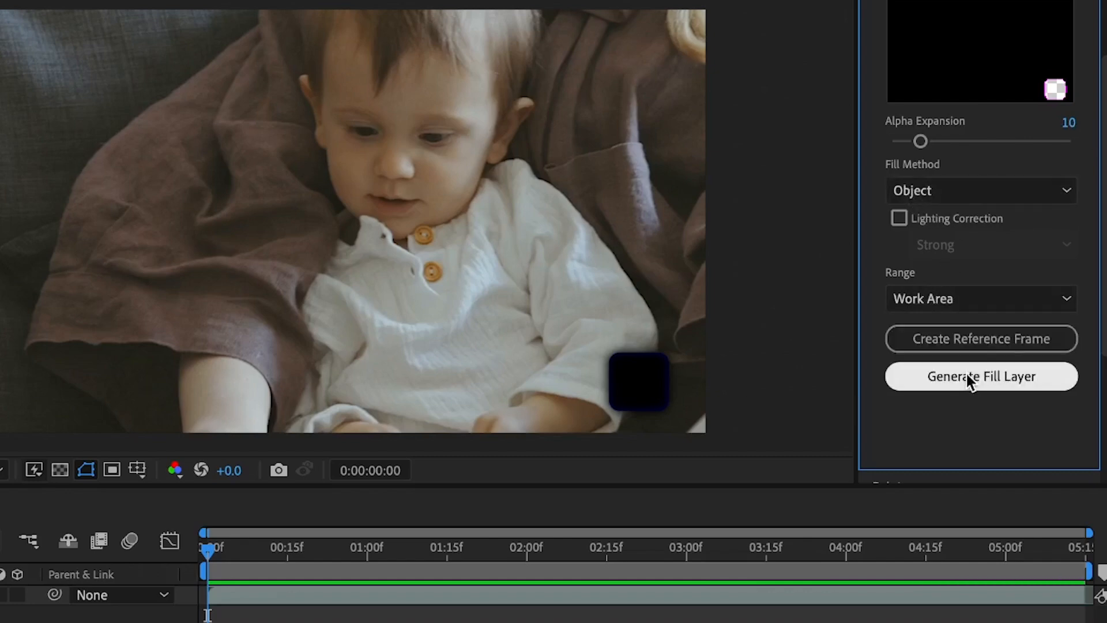
click(981, 376)
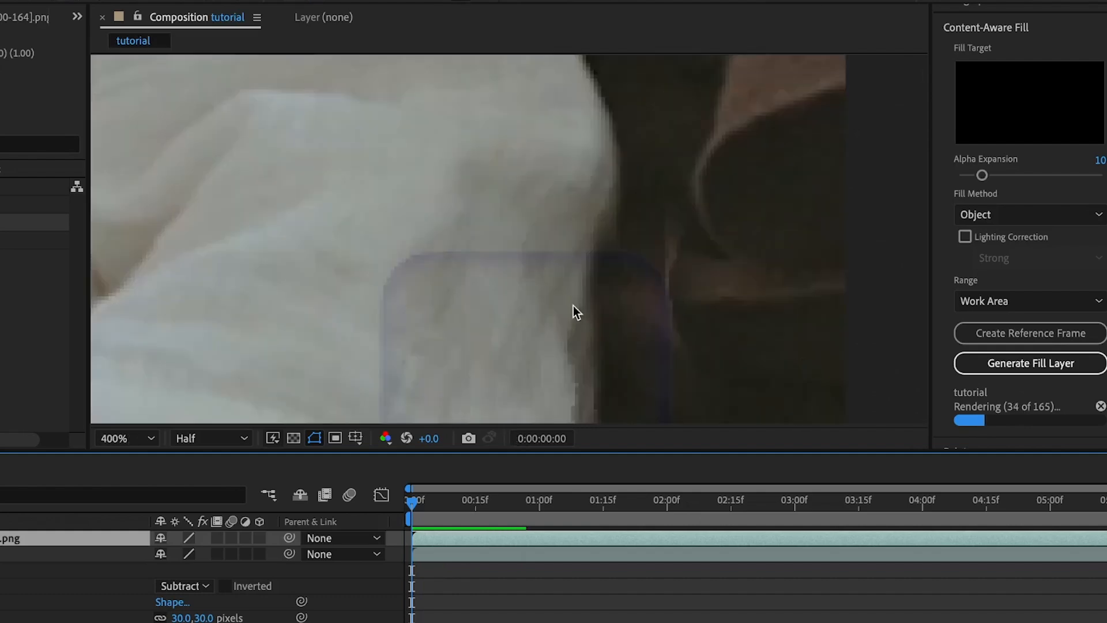
mouse_move(710, 286)
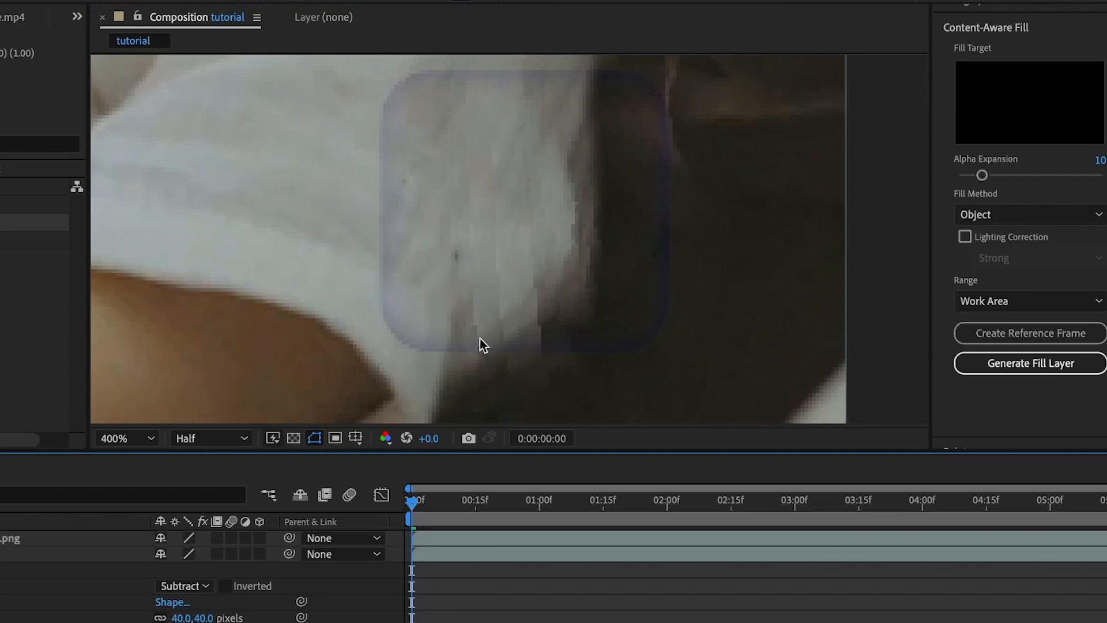
mouse_move(367, 176)
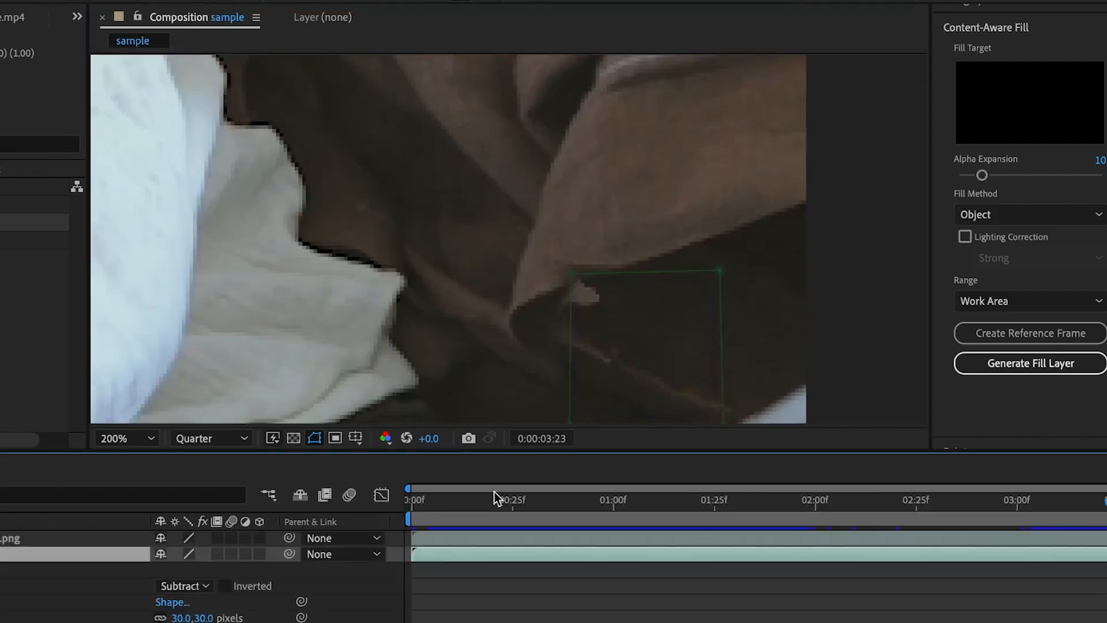
Jump to two later frames of the sample composition to check for logo traces.
click(497, 500)
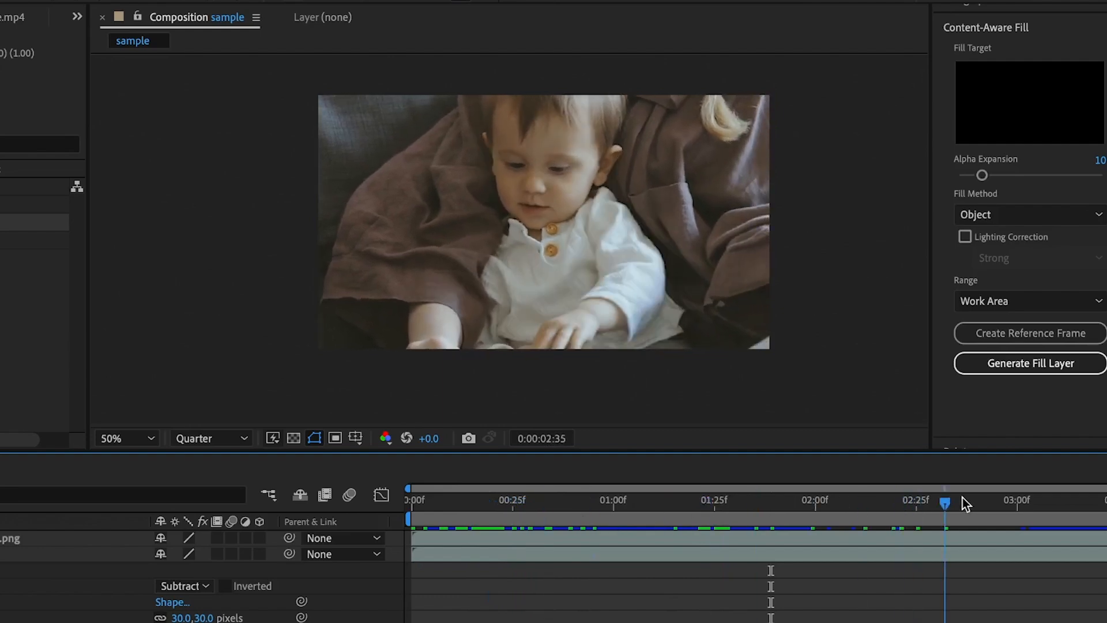
click(1057, 500)
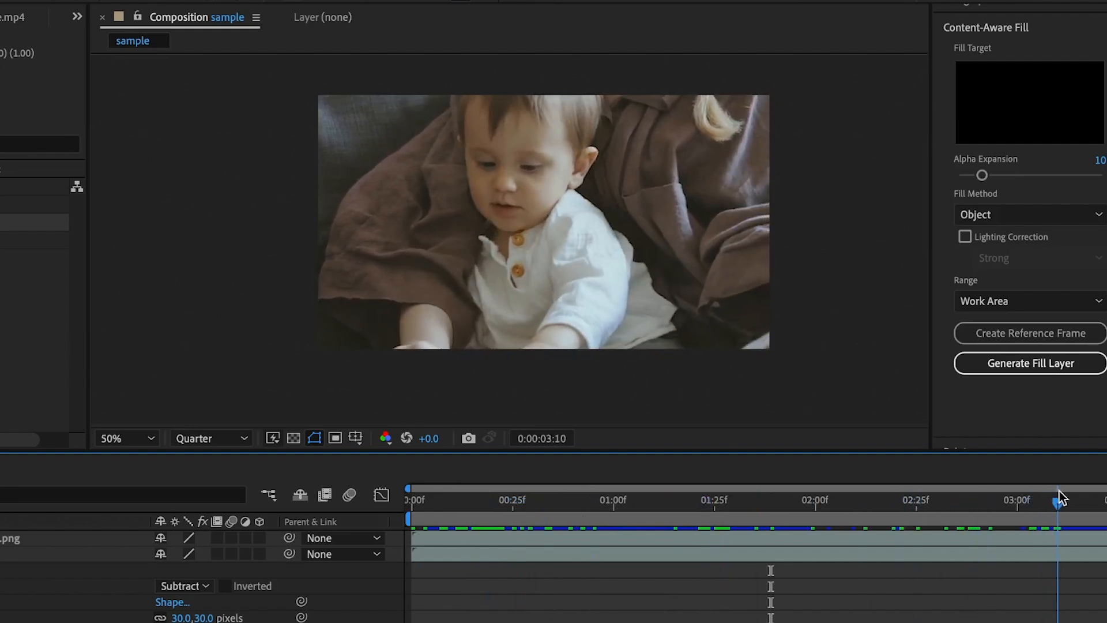